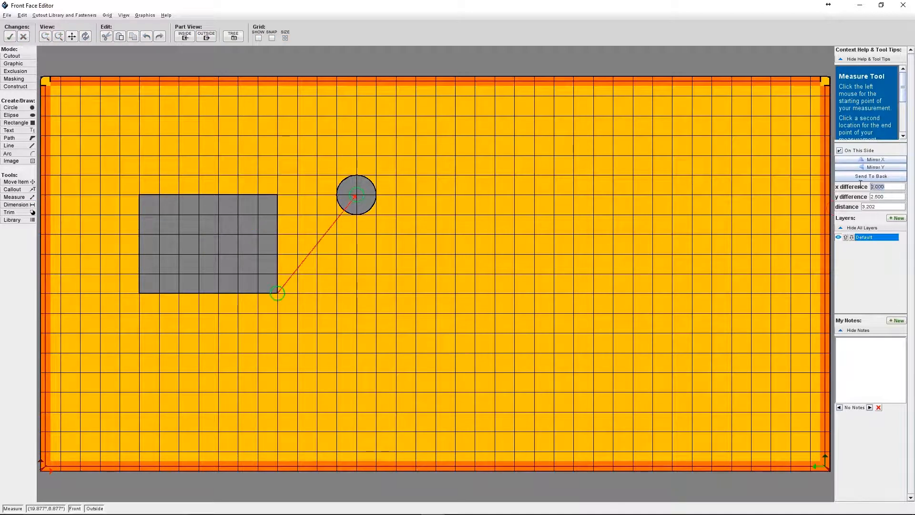
Edit the corner-to-circle measurement's x difference and enter -3 as the y difference
{"action": "left_click", "coordinate": [887, 186]}
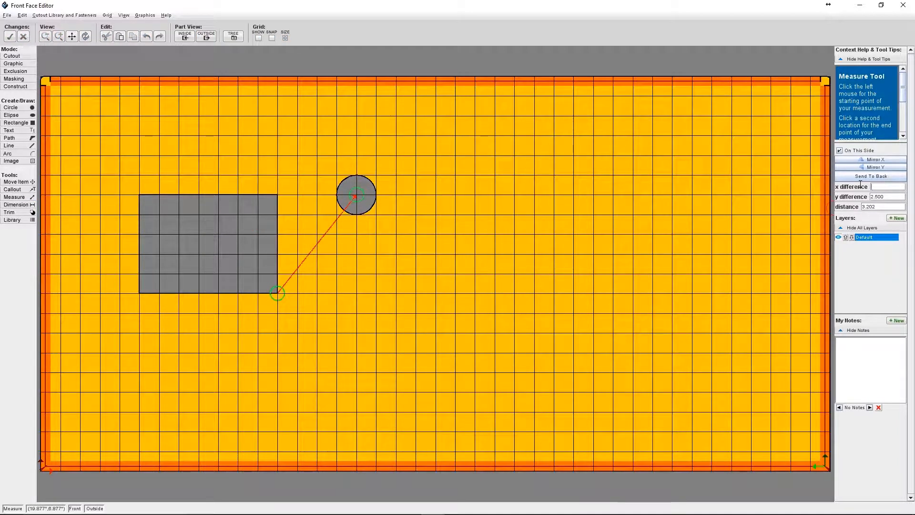
{"action": "left_click_drag", "start_coordinate": [355, 195], "coordinate": [476, 194]}
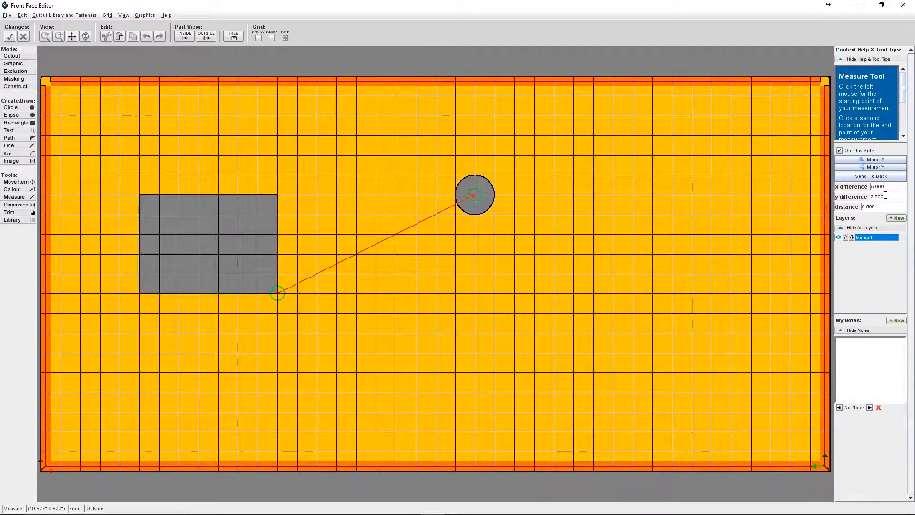
{"action": "type", "text": "-3"}
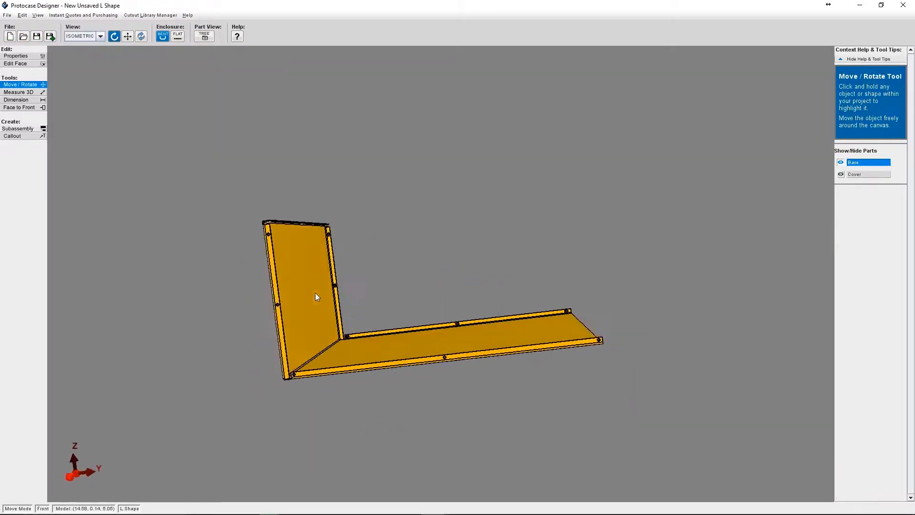
Orbit the L enclosure, open its upright front panel with Edit Face, and maximize the editor
{"action": "left_click_drag", "start_coordinate": [315, 296], "coordinate": [330, 306]}
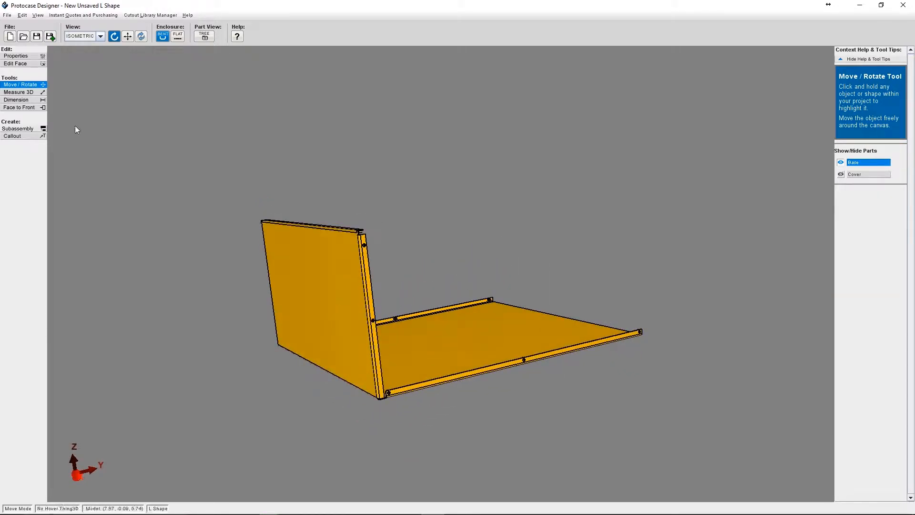
{"action": "left_click", "coordinate": [14, 63]}
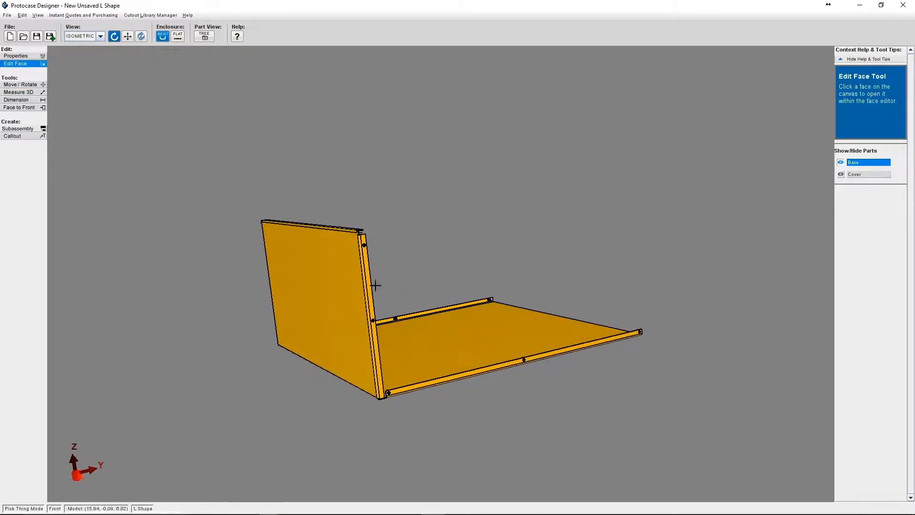
{"action": "mouse_move", "coordinate": [309, 288]}
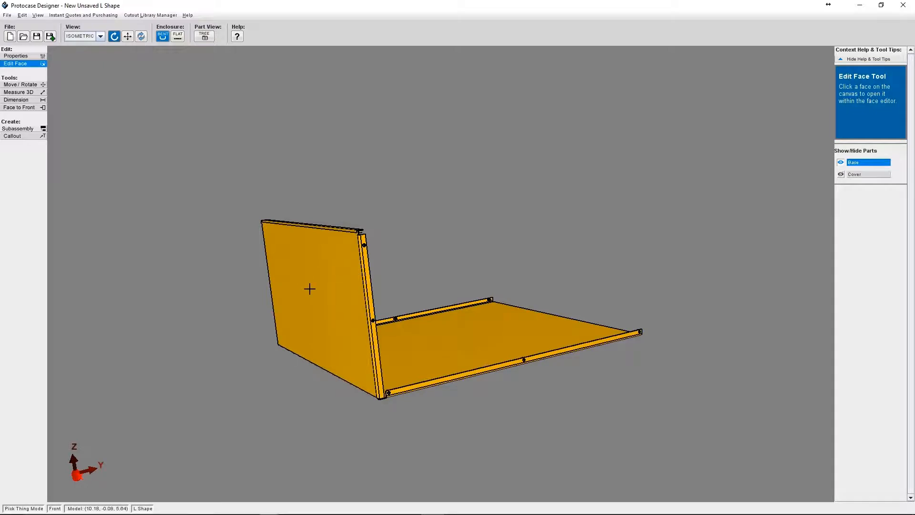
{"action": "left_click", "coordinate": [309, 289]}
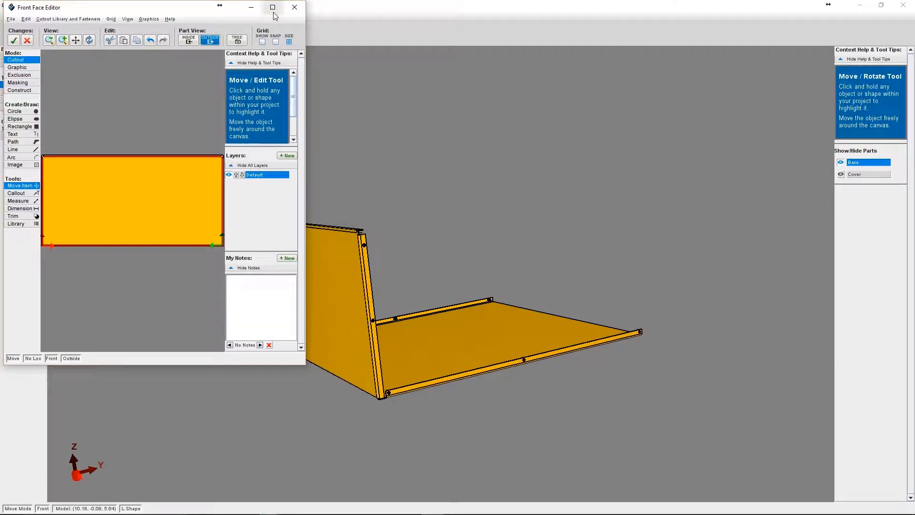
{"action": "left_click", "coordinate": [271, 8]}
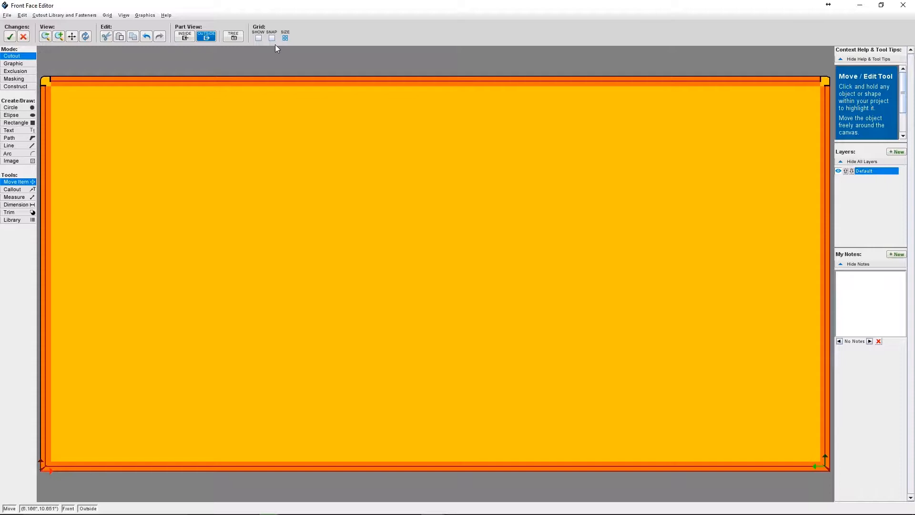
Tick the Grid SHOW checkbox to overlay a reference grid on the front face
{"action": "left_click", "coordinate": [258, 37]}
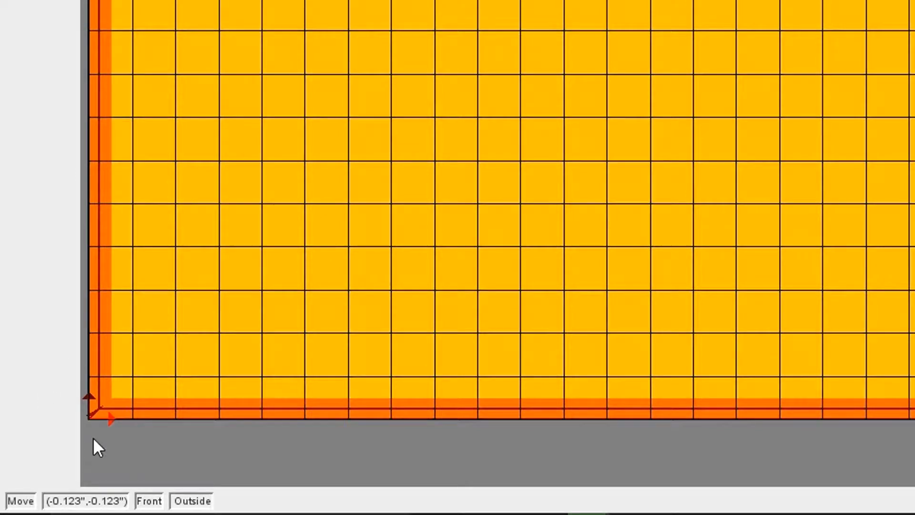
{"action": "mouse_move", "coordinate": [91, 452]}
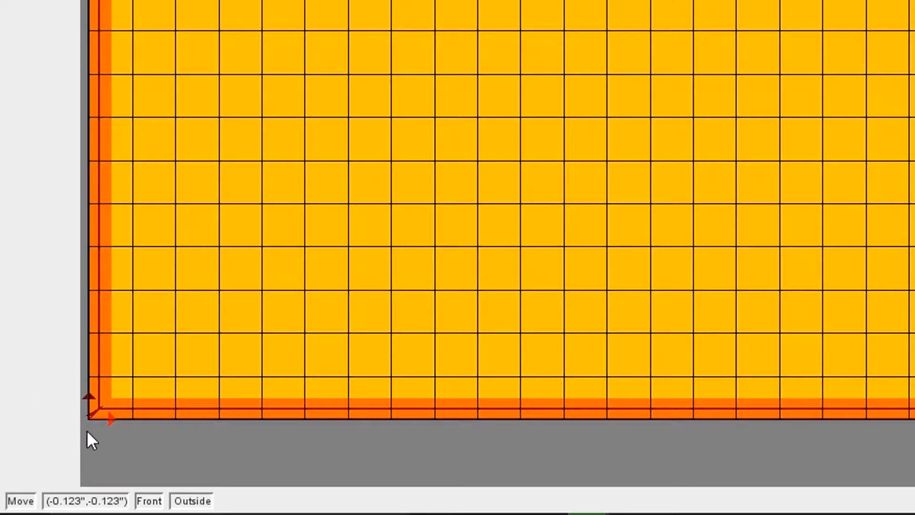
{"action": "mouse_move", "coordinate": [97, 442]}
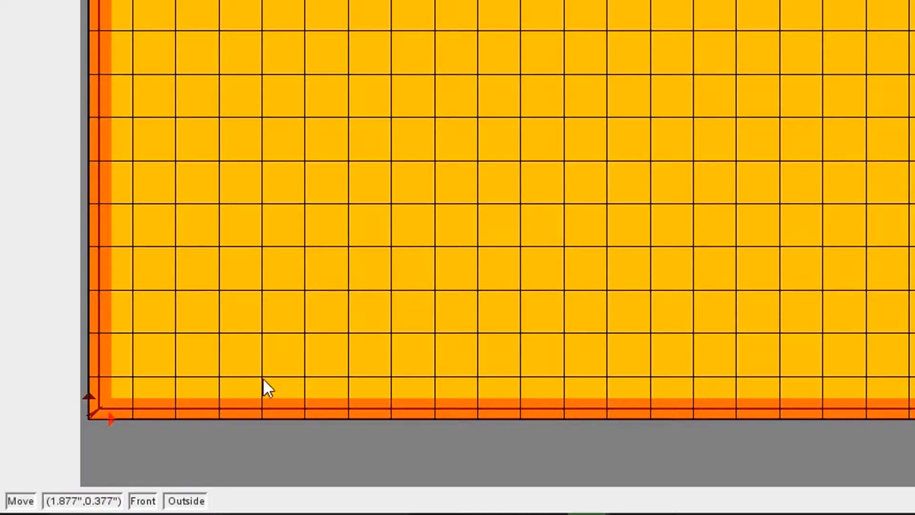
{"action": "mouse_move", "coordinate": [441, 375]}
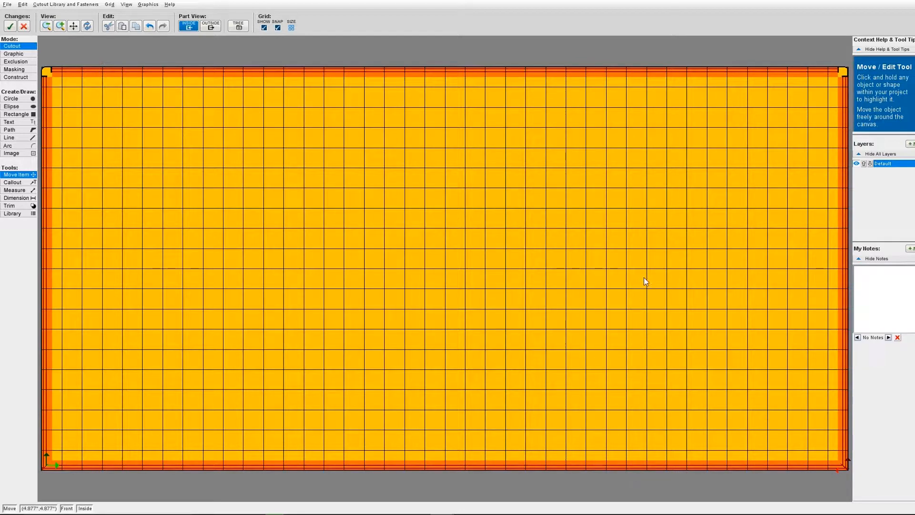
{"action": "mouse_move", "coordinate": [636, 278]}
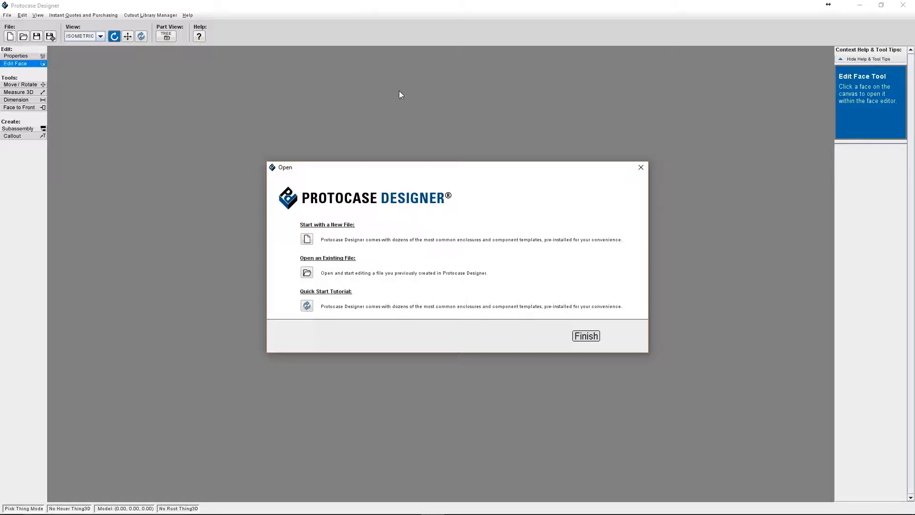
{"action": "mouse_move", "coordinate": [483, 193]}
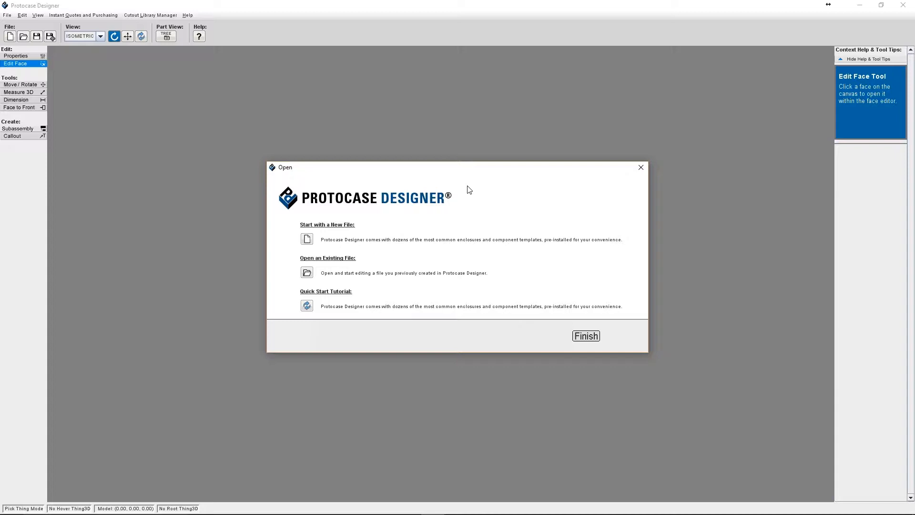
{"action": "mouse_move", "coordinate": [307, 242]}
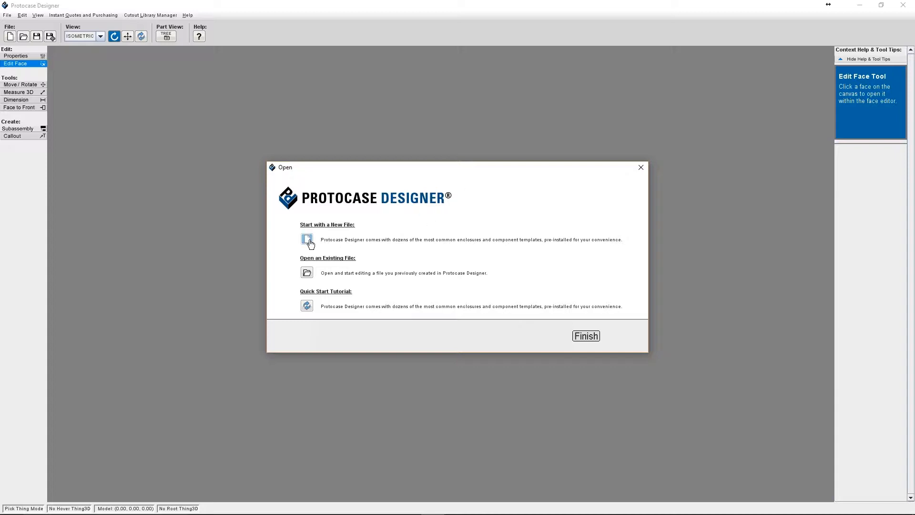
Start a new file using the plain L Shape template from L Shape Enclosures
{"action": "left_click", "coordinate": [307, 239]}
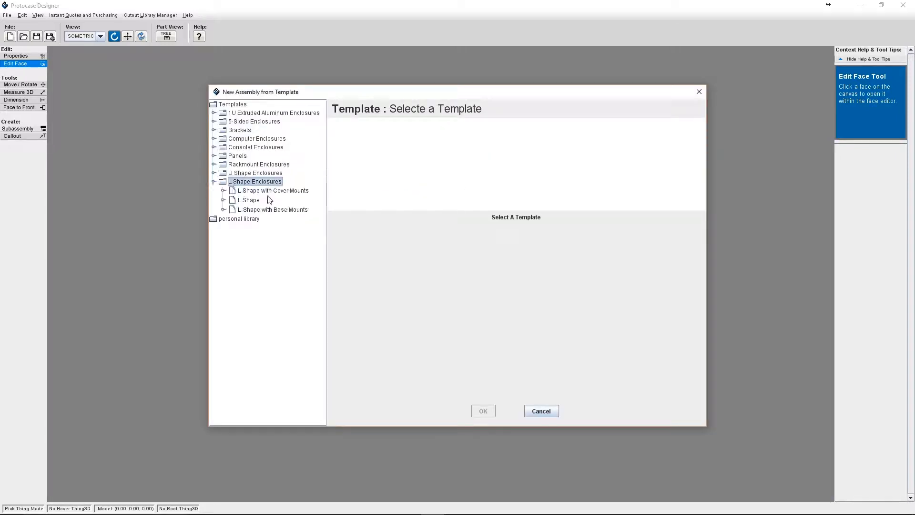
{"action": "left_click", "coordinate": [248, 200]}
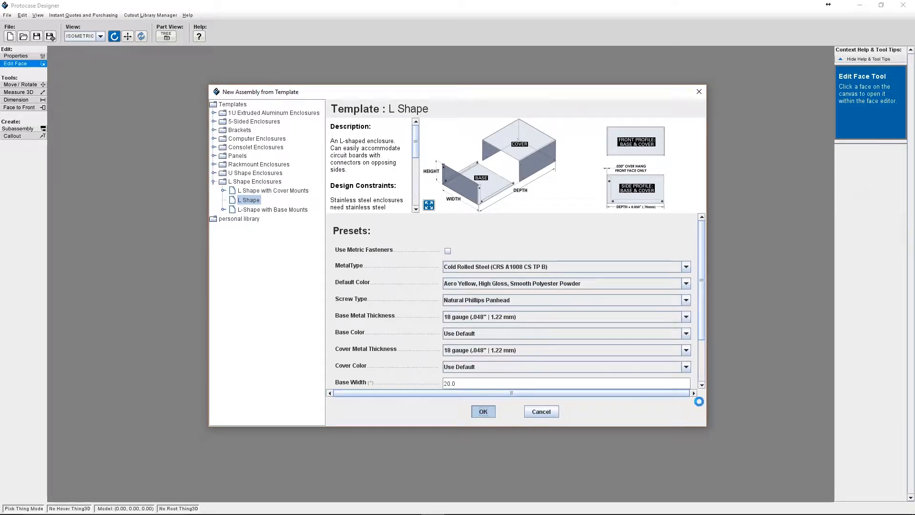
{"action": "left_click", "coordinate": [484, 411]}
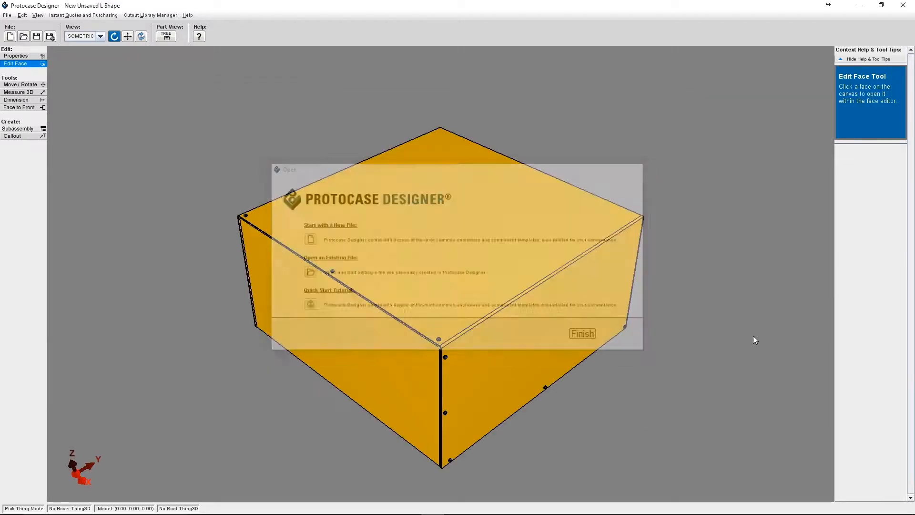
Hide the Cover part and open the upright front face in the Front Face Editor
{"action": "left_click", "coordinate": [582, 333]}
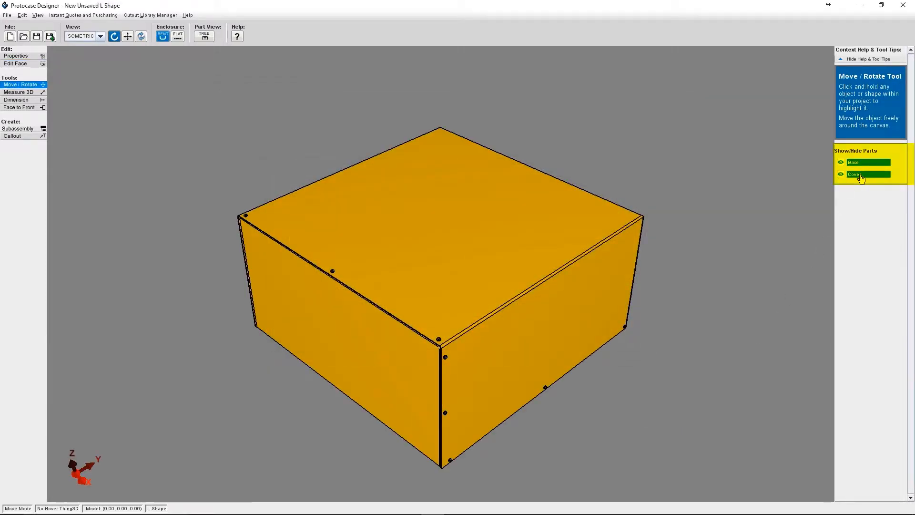
{"action": "left_click", "coordinate": [841, 174]}
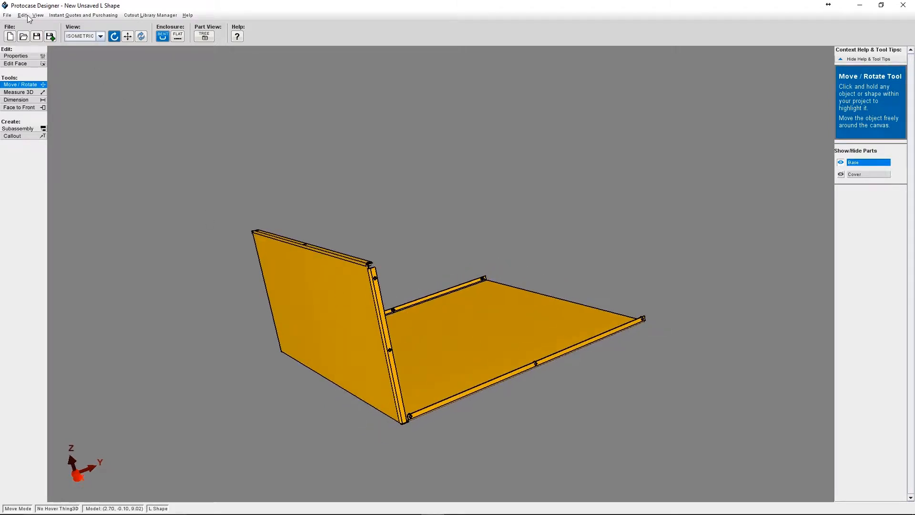
{"action": "left_click", "coordinate": [29, 15]}
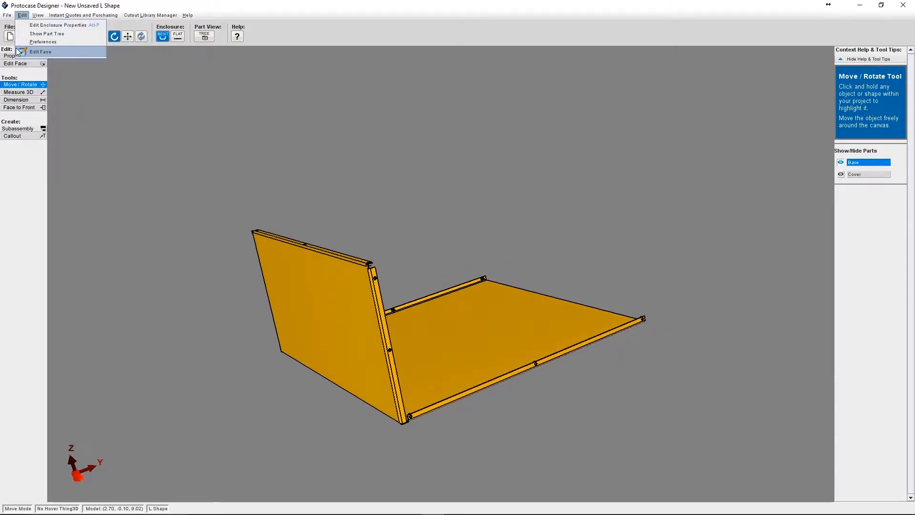
{"action": "left_click", "coordinate": [46, 52]}
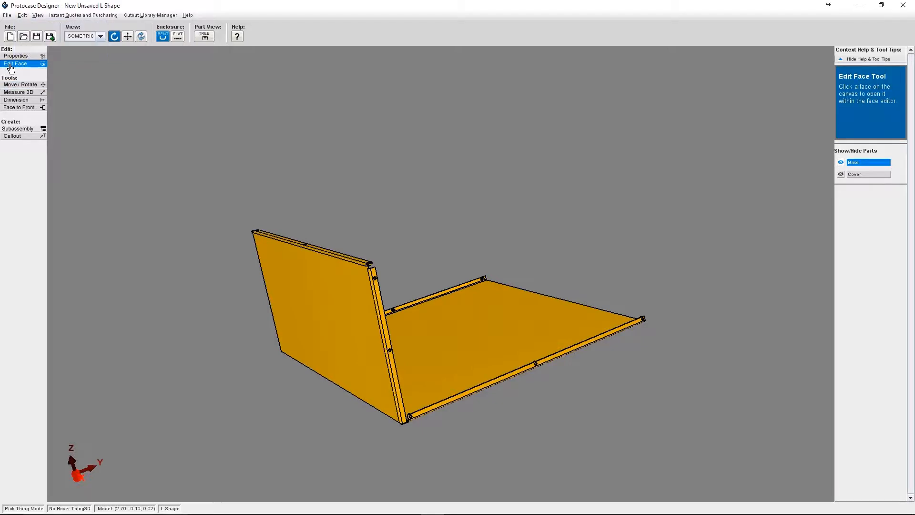
{"action": "mouse_move", "coordinate": [313, 306]}
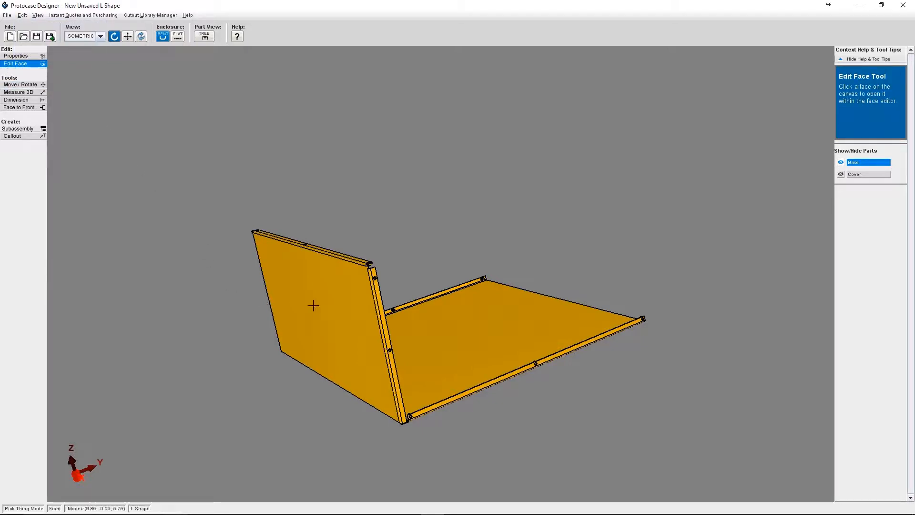
{"action": "mouse_move", "coordinate": [321, 313]}
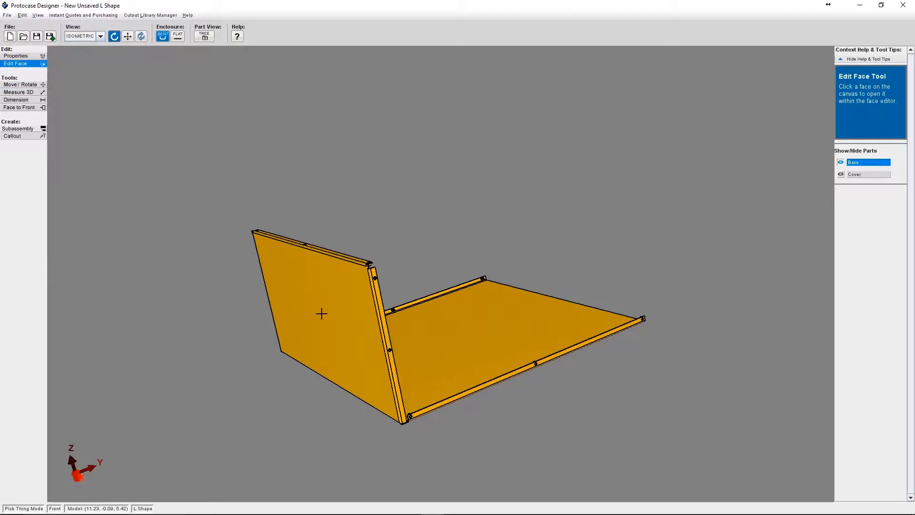
{"action": "left_click", "coordinate": [321, 314]}
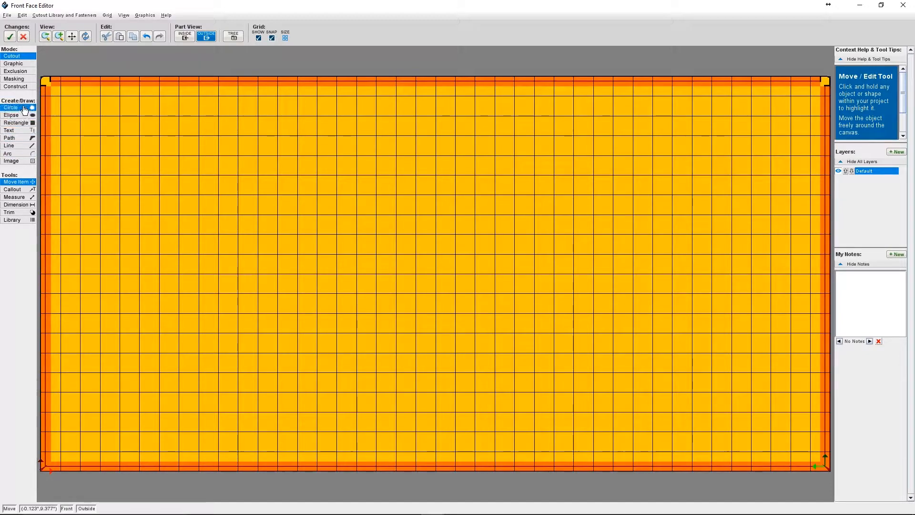
{"action": "left_click", "coordinate": [16, 122]}
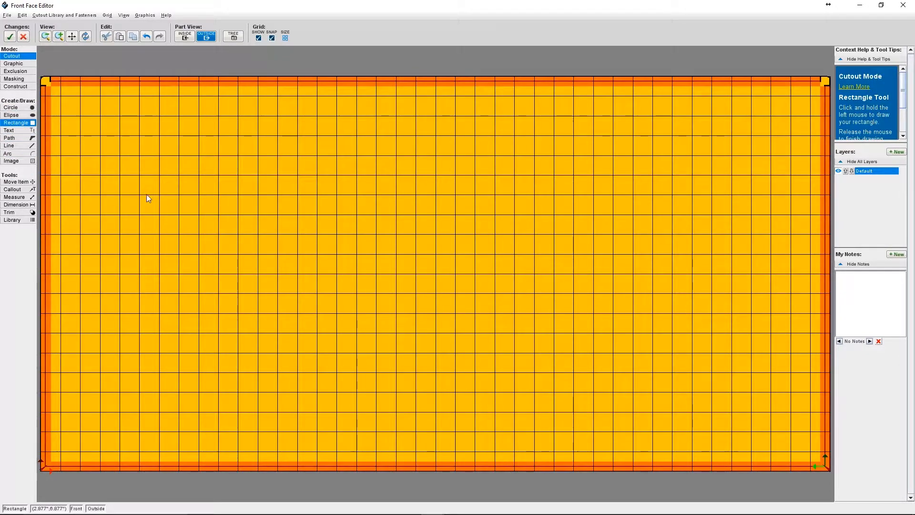
Draw a rectangular cutout, then a round cutout to its upper right
{"action": "left_click_drag", "start_coordinate": [140, 195], "coordinate": [278, 293]}
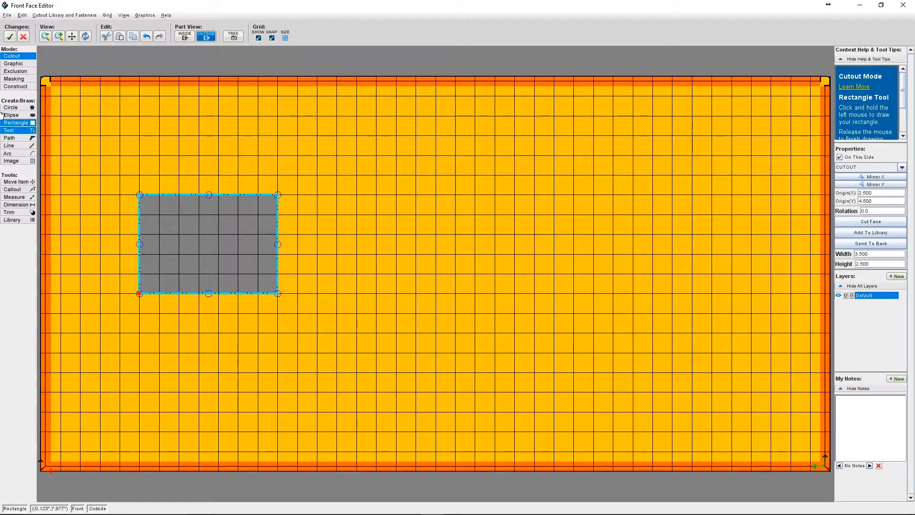
{"action": "left_click", "coordinate": [11, 107]}
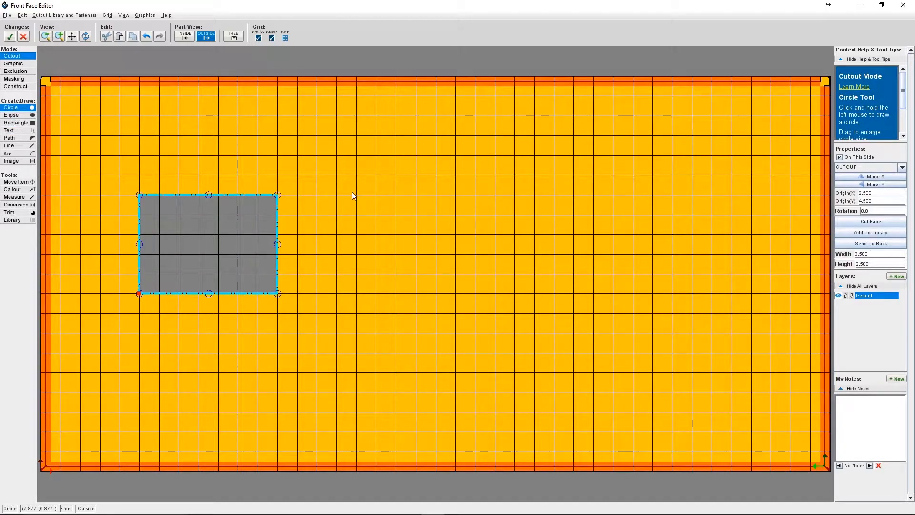
{"action": "left_click_drag", "start_coordinate": [335, 174], "coordinate": [376, 213]}
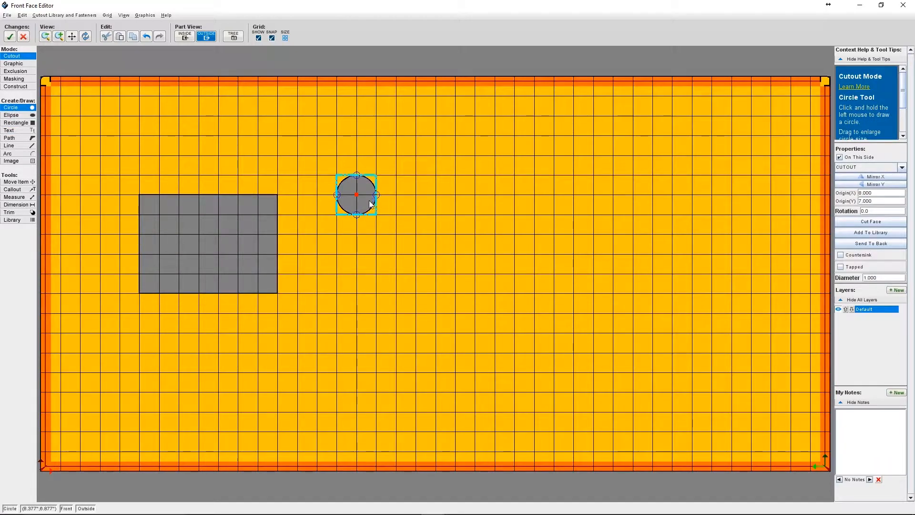
{"action": "left_click", "coordinate": [14, 181]}
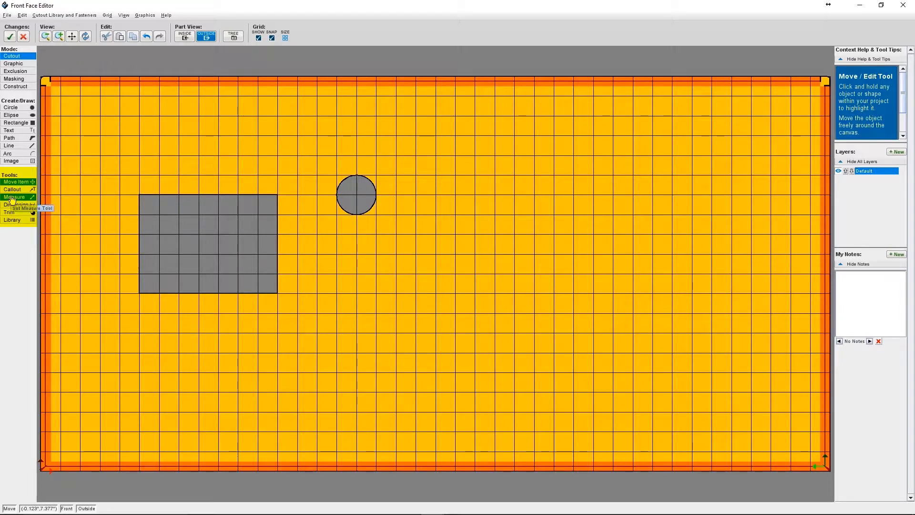
{"action": "left_click", "coordinate": [14, 197]}
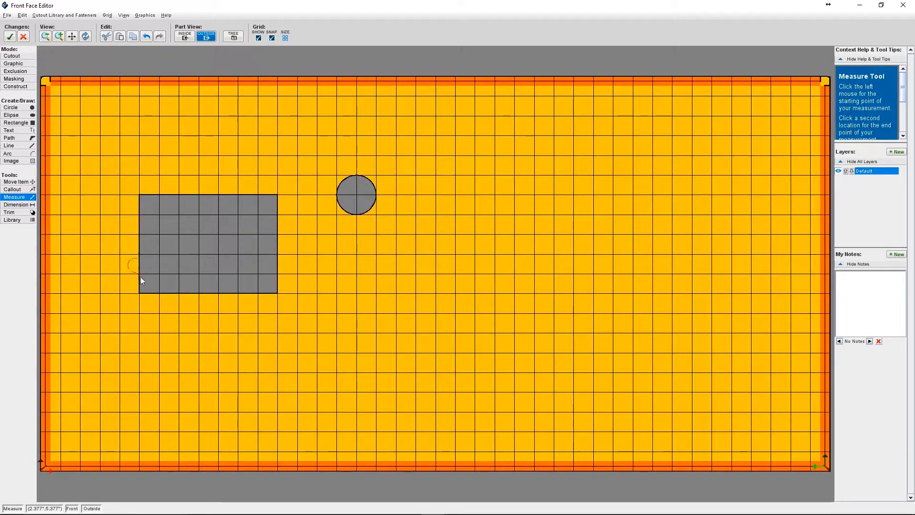
{"action": "mouse_move", "coordinate": [242, 300]}
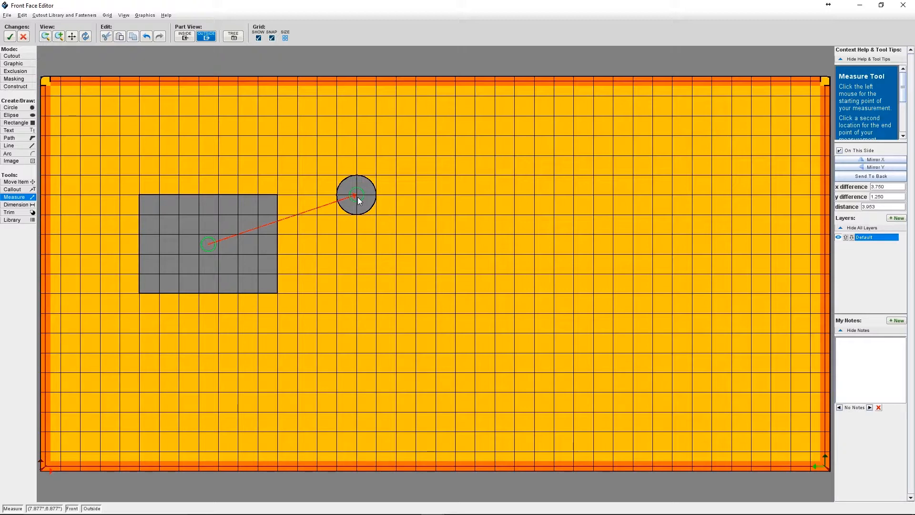
{"action": "mouse_move", "coordinate": [709, 244]}
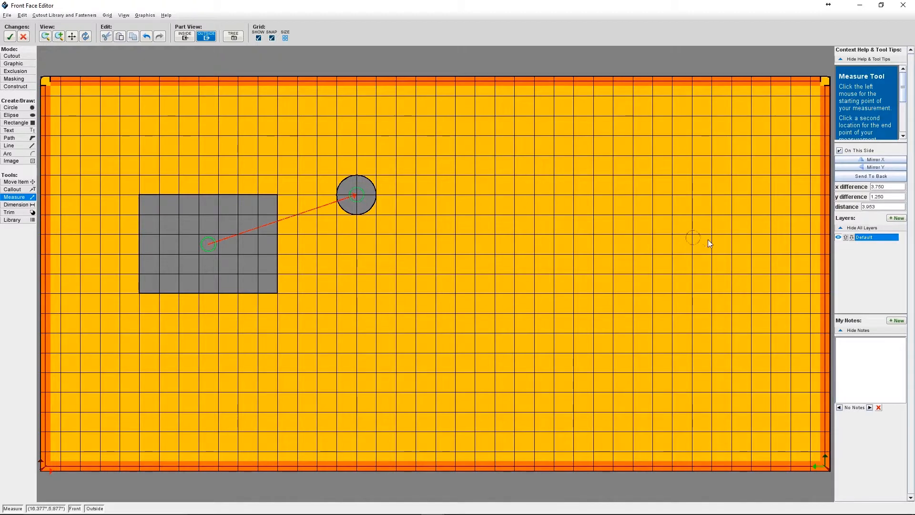
{"action": "mouse_move", "coordinate": [852, 186]}
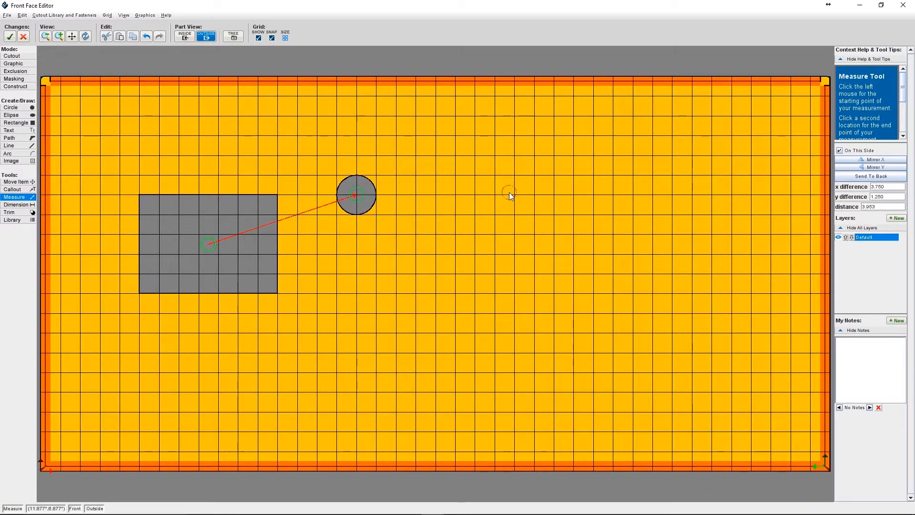
{"action": "mouse_move", "coordinate": [432, 190]}
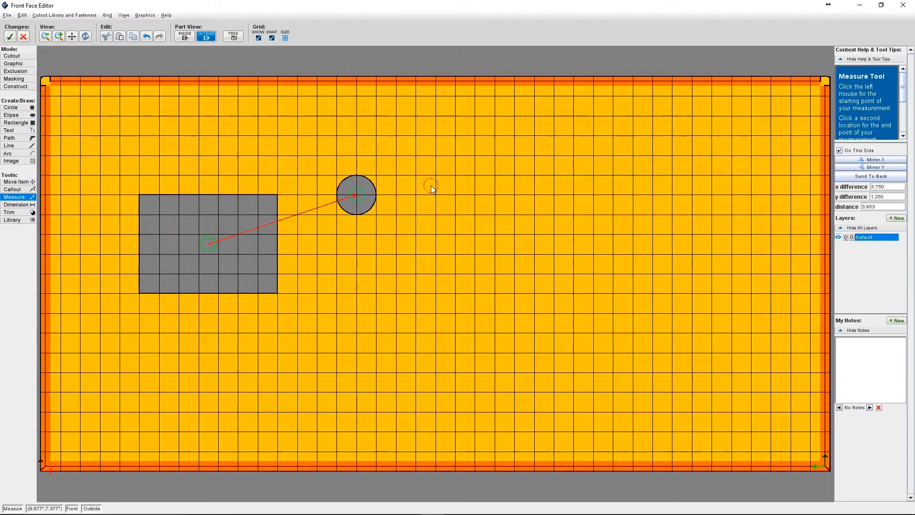
End the centre-to-centre measurement and return to the Move Item tool
{"action": "left_click", "coordinate": [14, 182]}
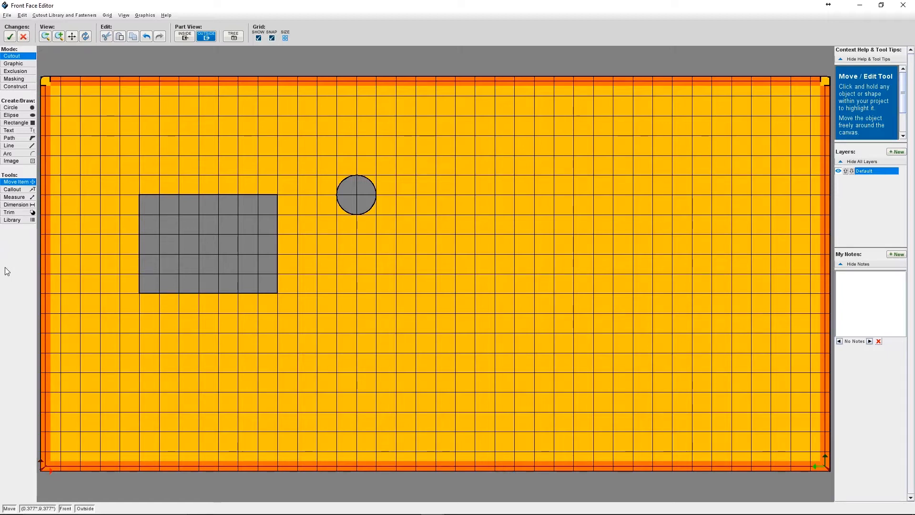
{"action": "mouse_move", "coordinate": [223, 221]}
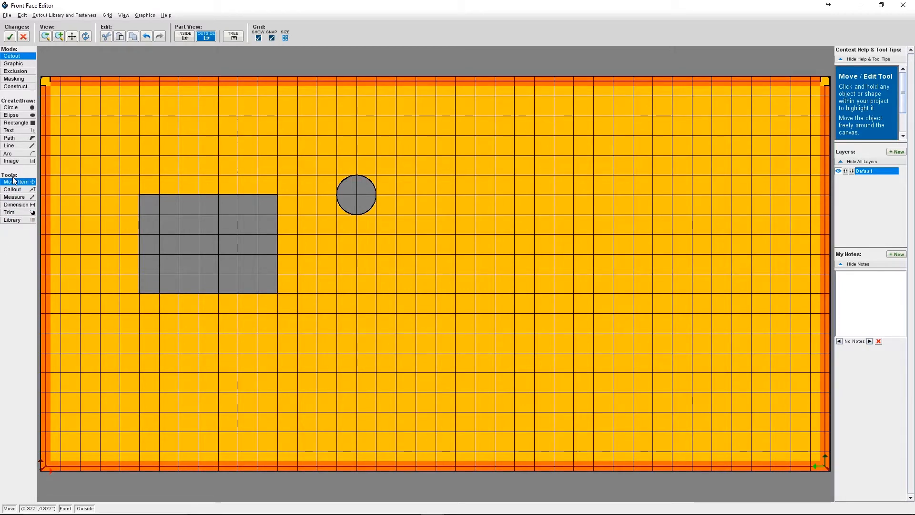
{"action": "mouse_move", "coordinate": [14, 197]}
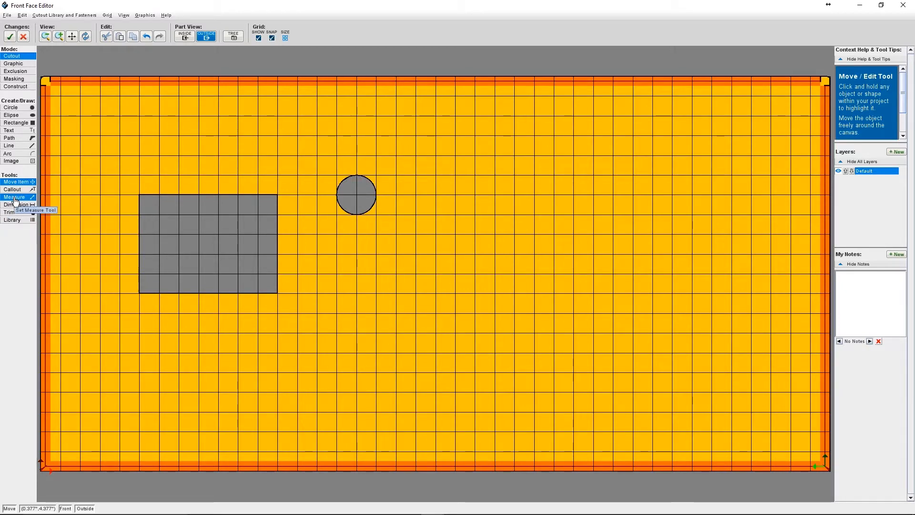
Measure from the rectangle's lower-right corner to the circle centre: 2.000 across, 2.500 up
{"action": "left_click", "coordinate": [14, 197]}
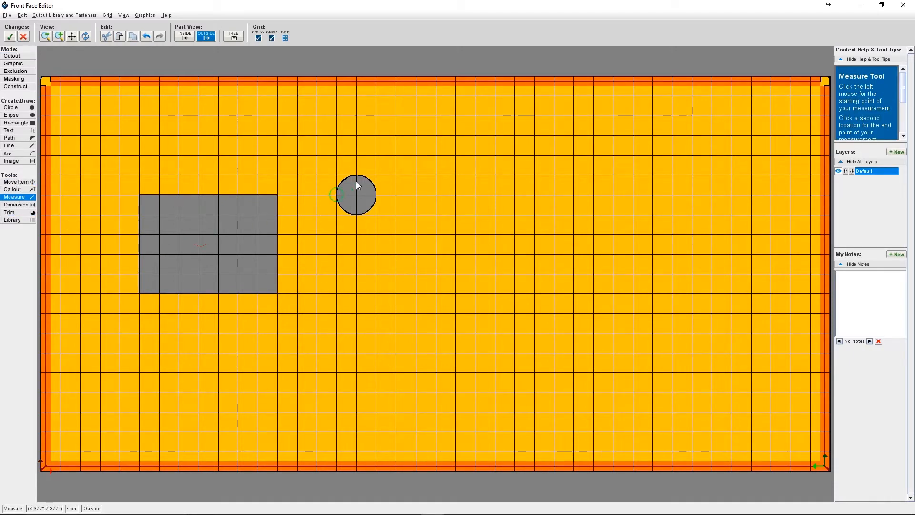
{"action": "mouse_move", "coordinate": [480, 195]}
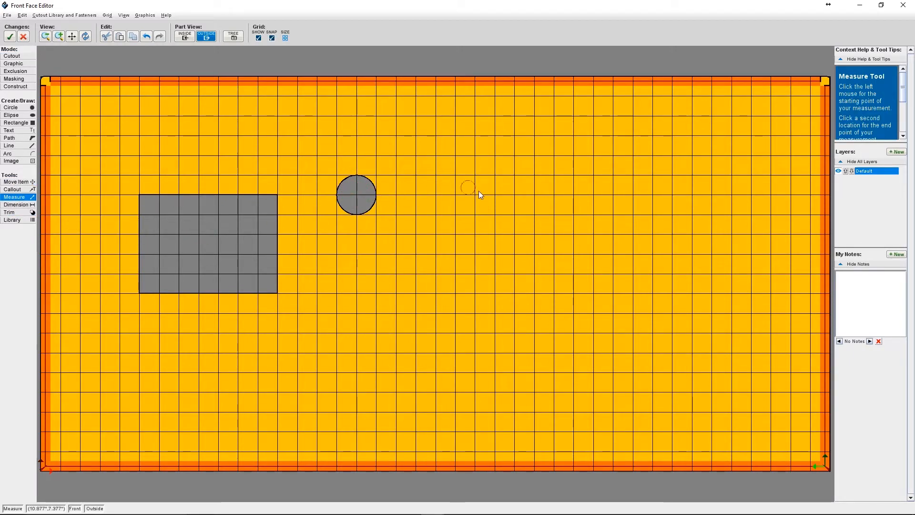
{"action": "mouse_move", "coordinate": [458, 363]}
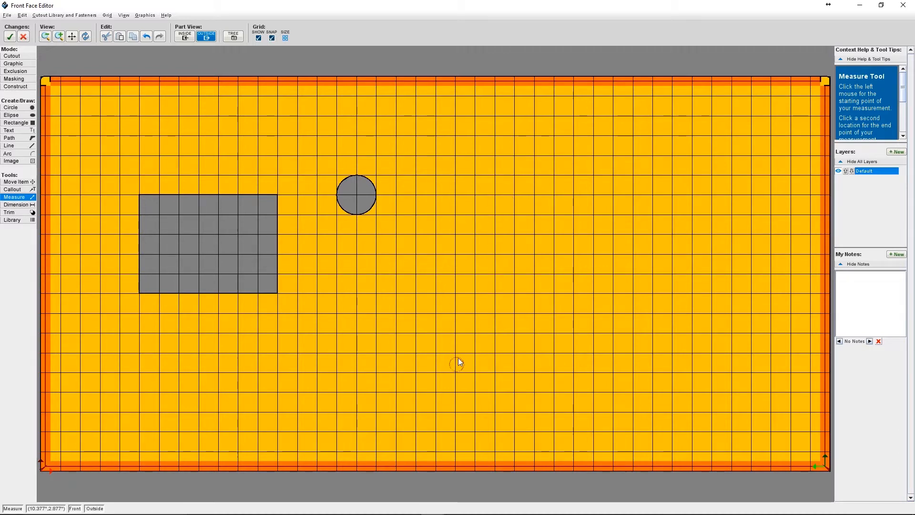
{"action": "mouse_move", "coordinate": [433, 383]}
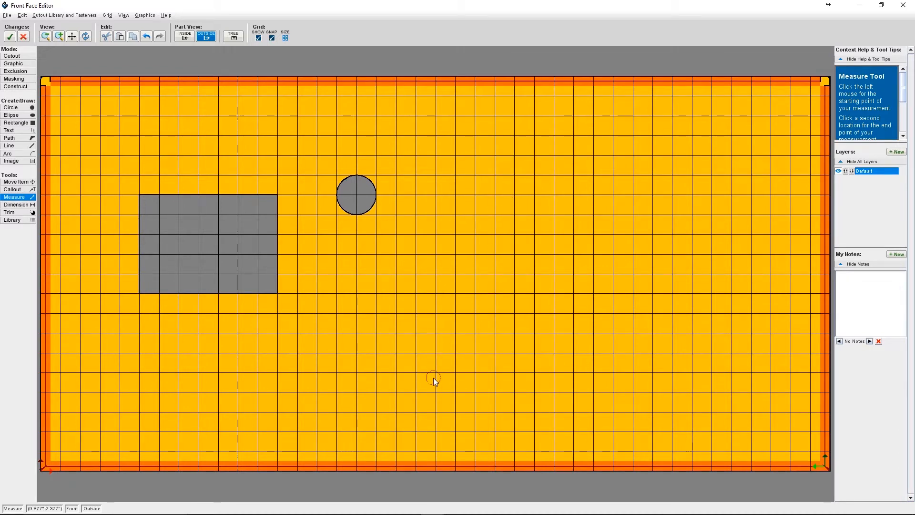
{"action": "mouse_move", "coordinate": [277, 292]}
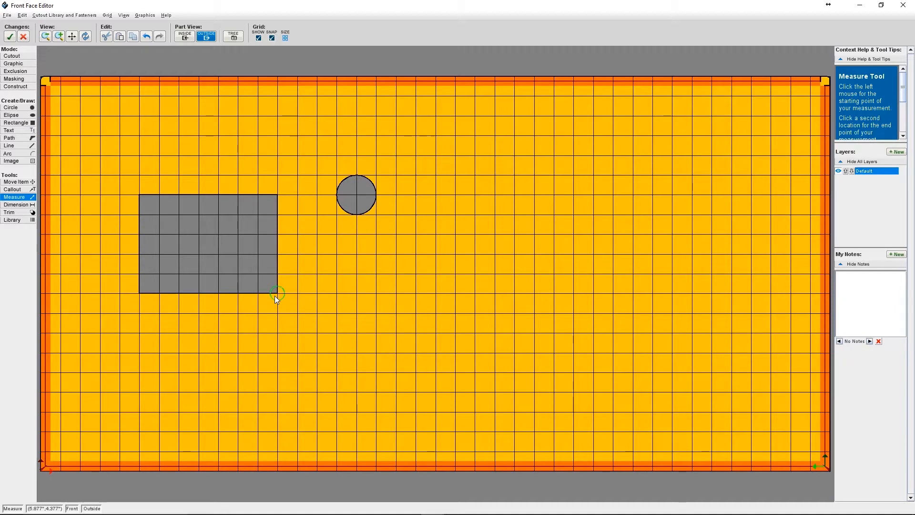
{"action": "mouse_move", "coordinate": [209, 252]}
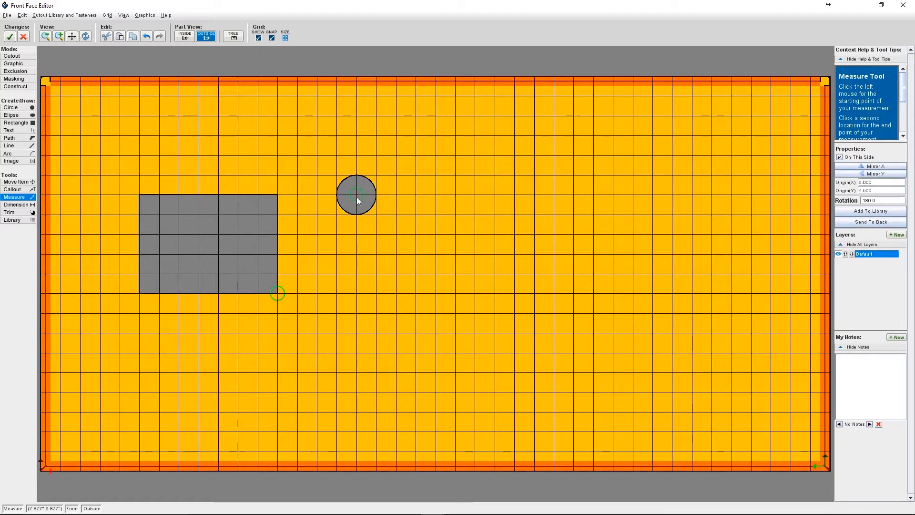
{"action": "left_click", "coordinate": [356, 195]}
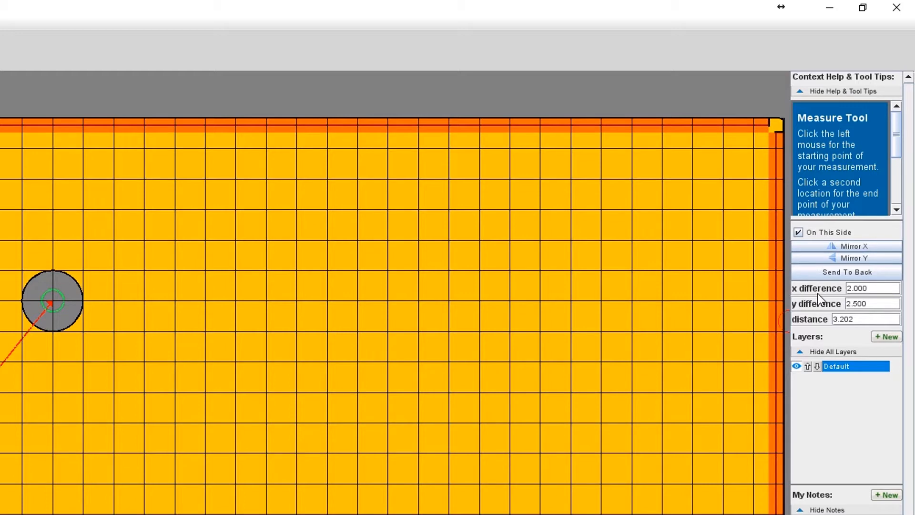
{"action": "mouse_move", "coordinate": [846, 335]}
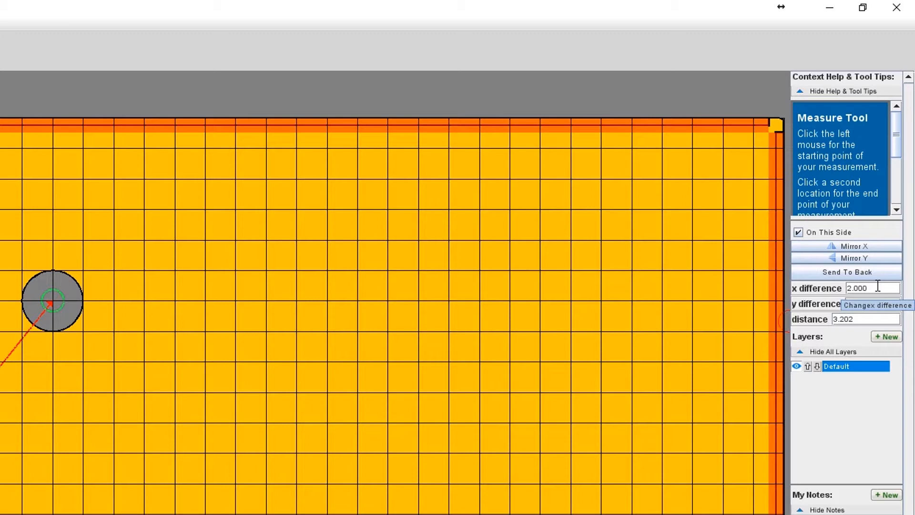
Set x difference to 5 and y difference to -3, then clear the measurement
{"action": "left_click", "coordinate": [873, 288]}
{"action": "type", "text": "5.000"}
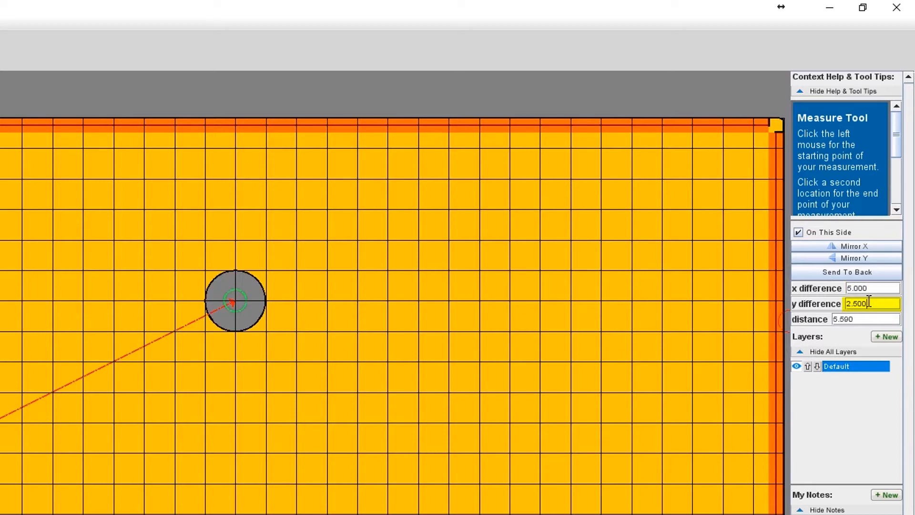
{"action": "type", "text": "-3"}
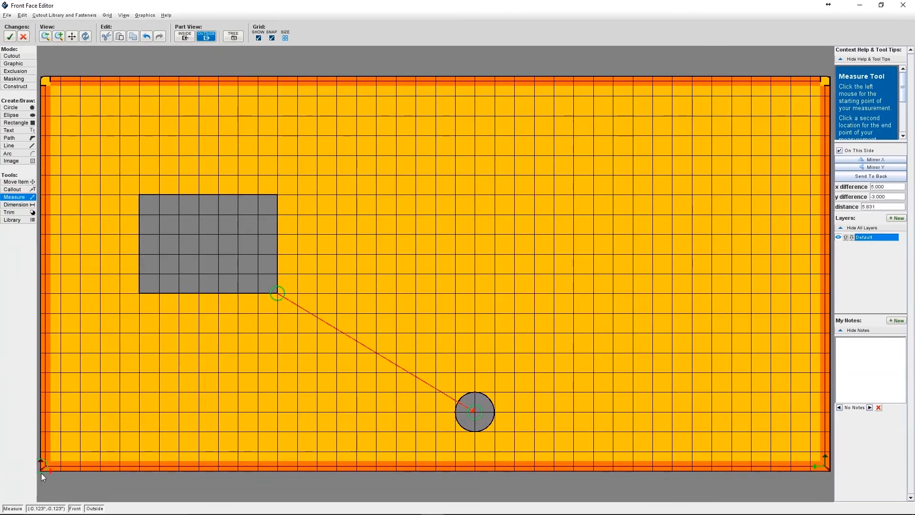
{"action": "mouse_move", "coordinate": [546, 268]}
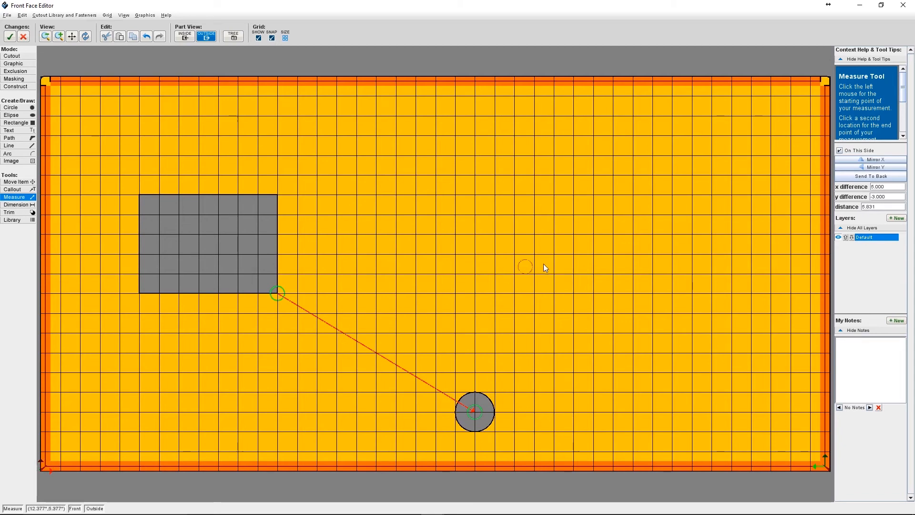
{"action": "mouse_move", "coordinate": [565, 249]}
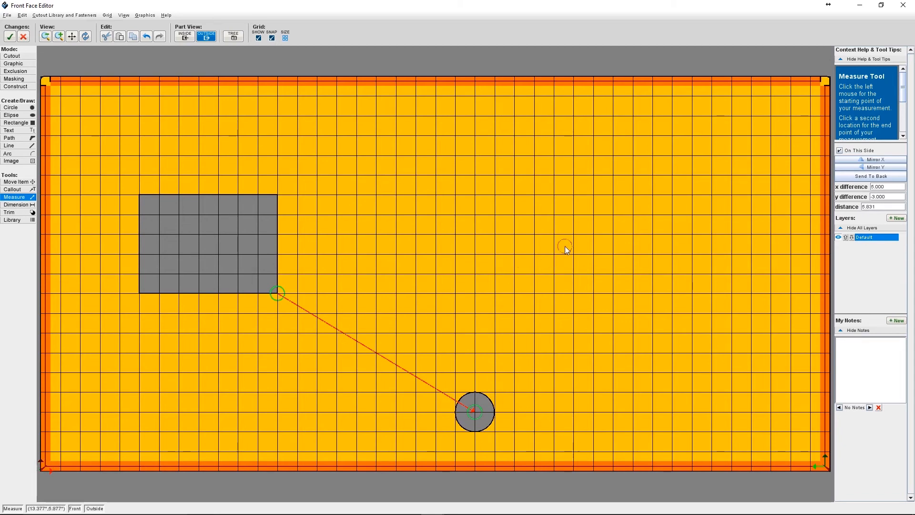
{"action": "left_click", "coordinate": [13, 181]}
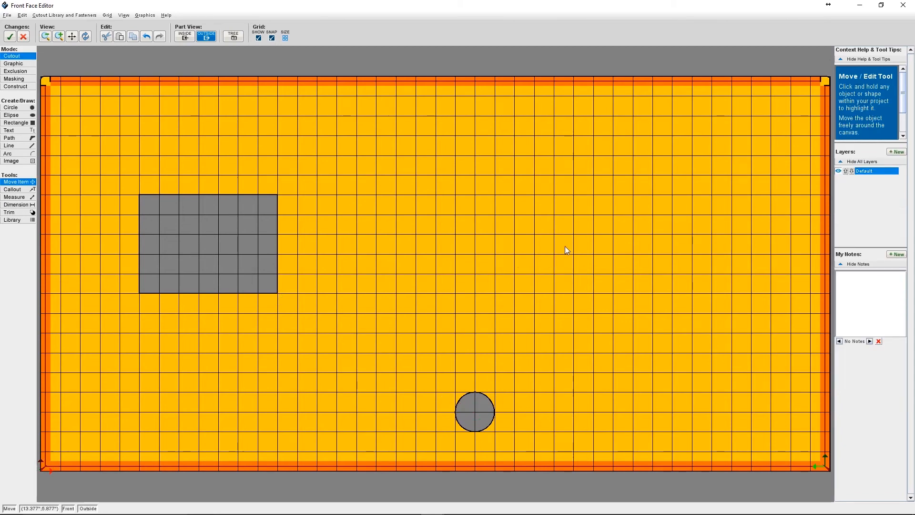